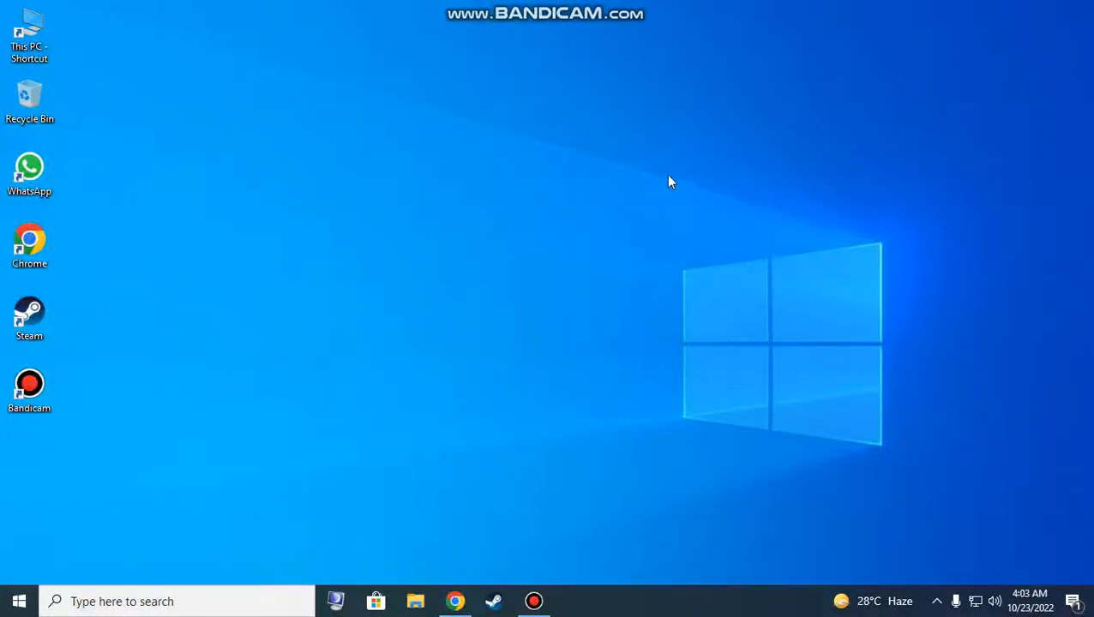
mouse_move(602, 219)
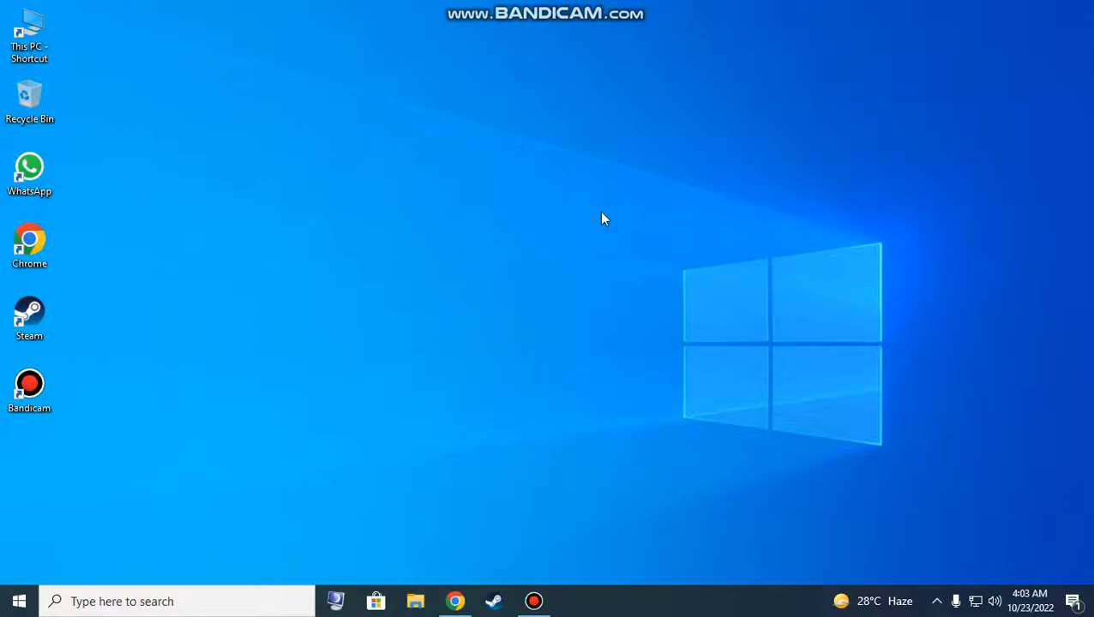
mouse_move(926, 614)
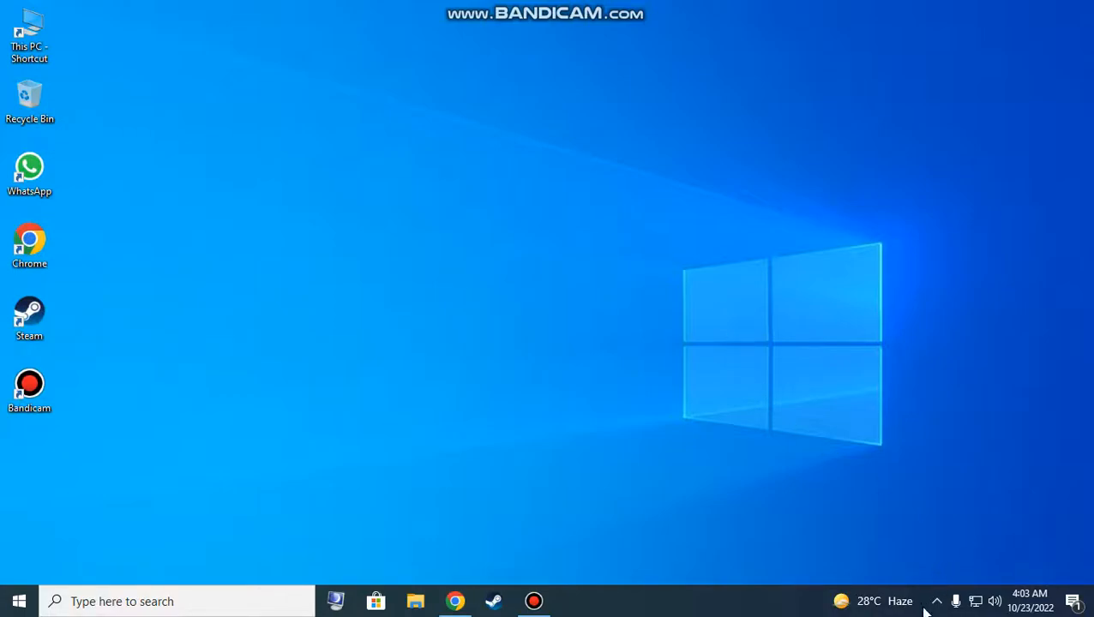
Bring up the Steam client and load the Counter-Strike: Global Offensive page from the games library.
click(936, 600)
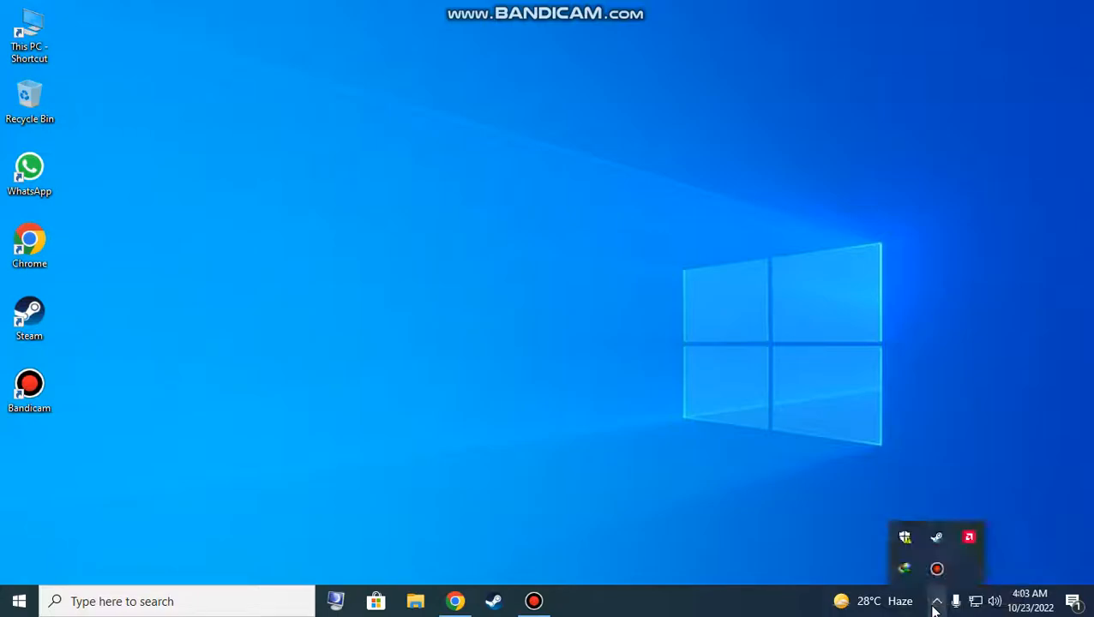
click(936, 600)
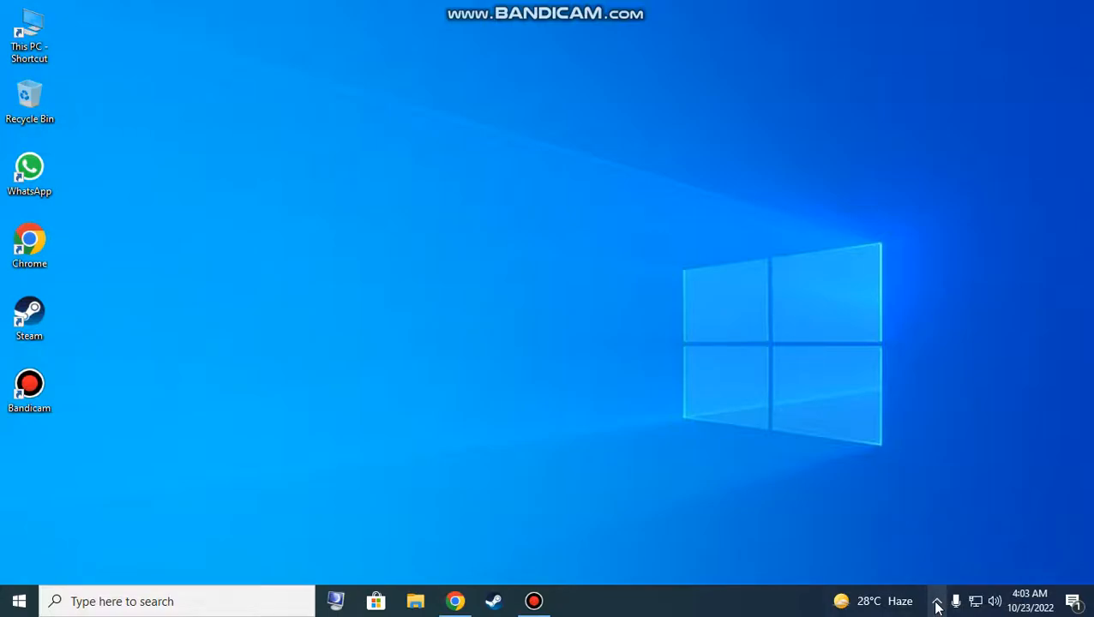
click(936, 600)
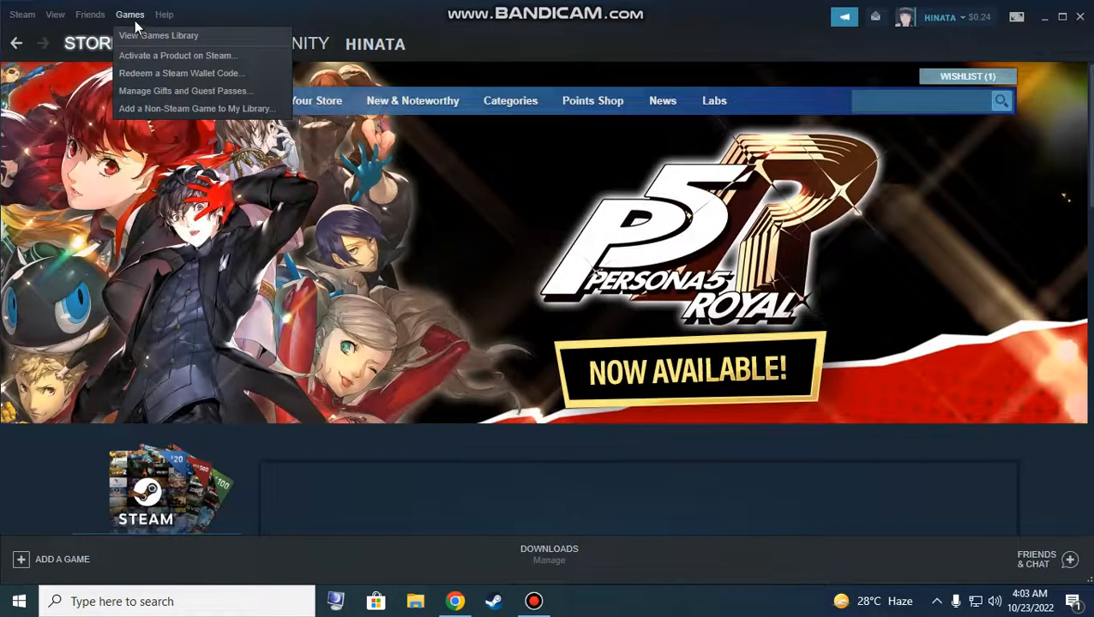
click(157, 34)
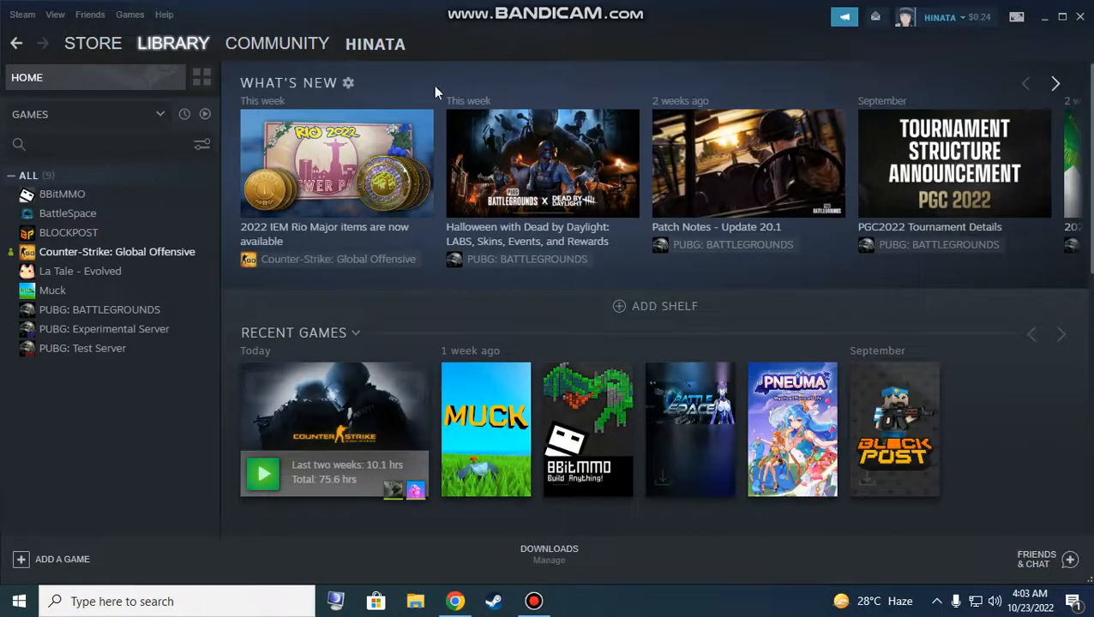
click(117, 250)
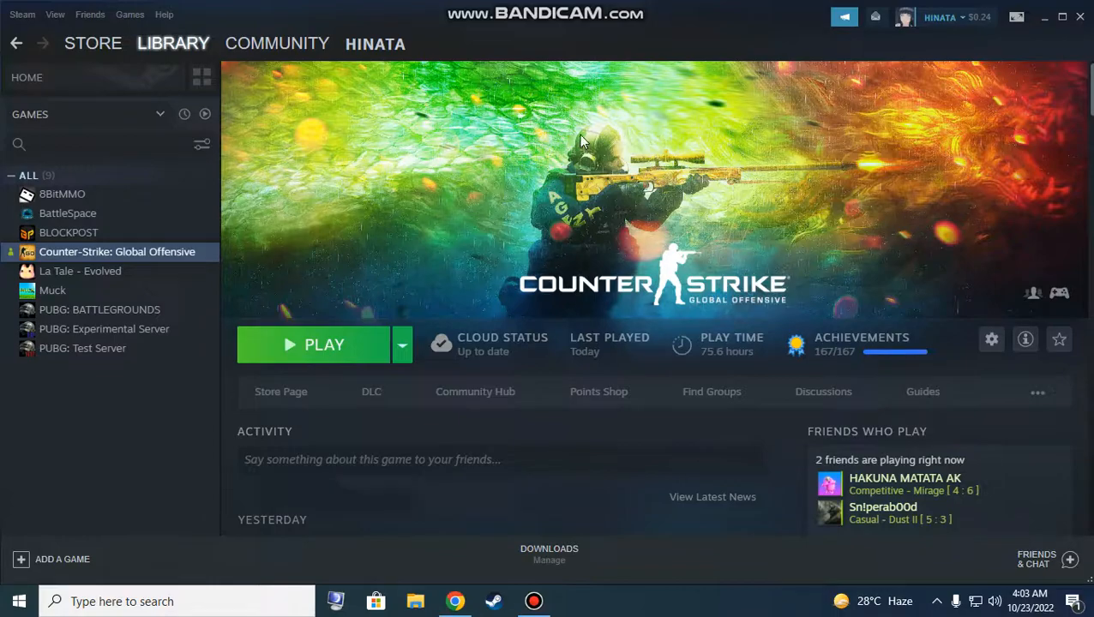
mouse_move(676, 195)
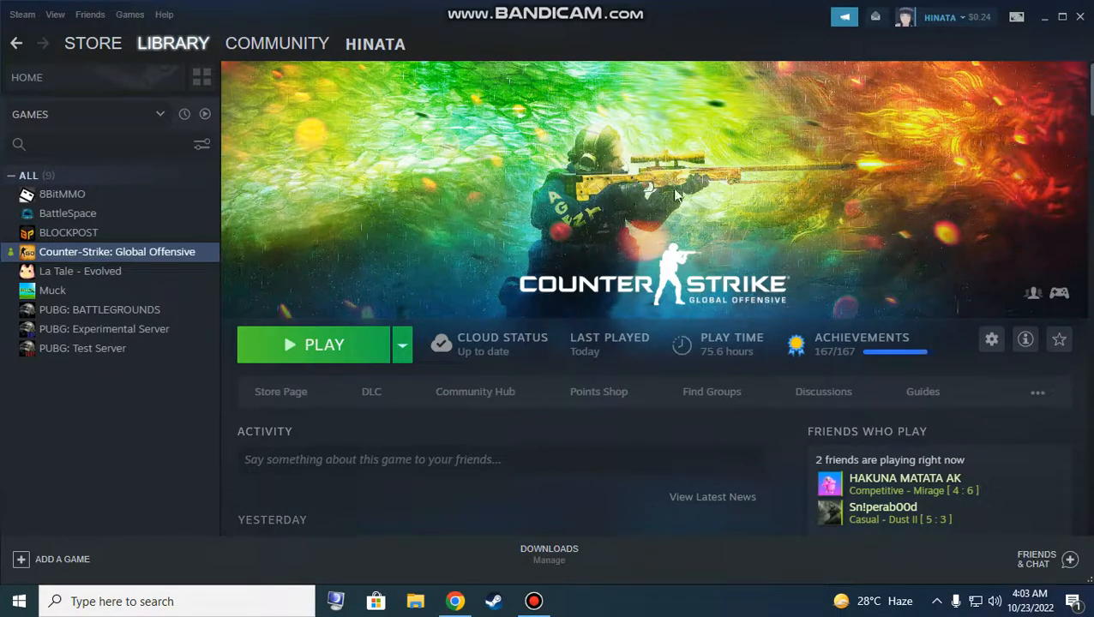
mouse_move(638, 180)
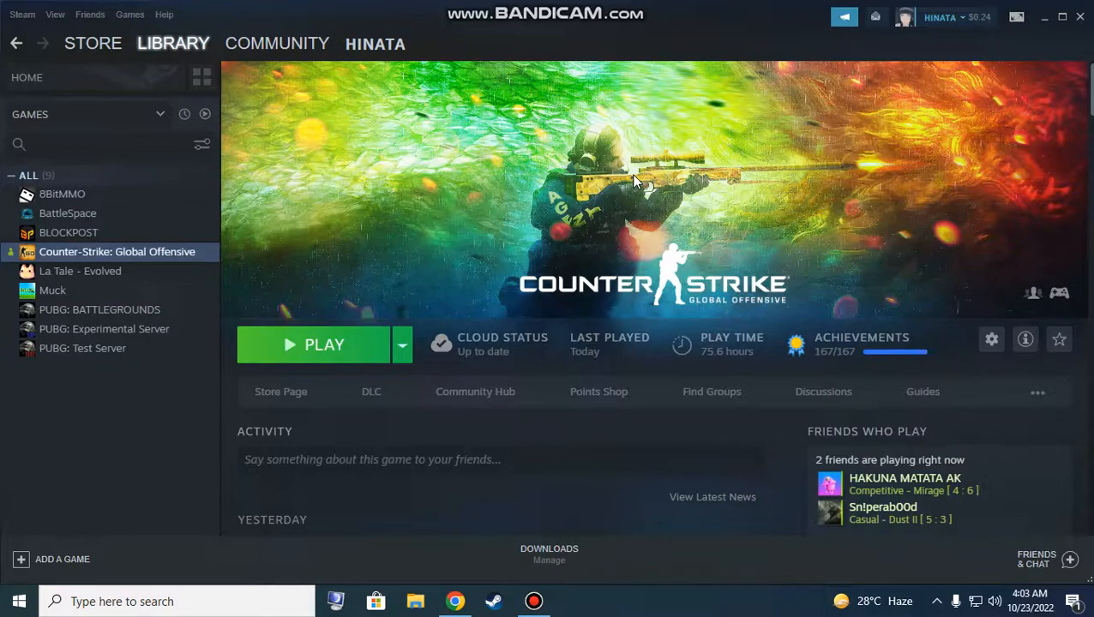
mouse_move(729, 212)
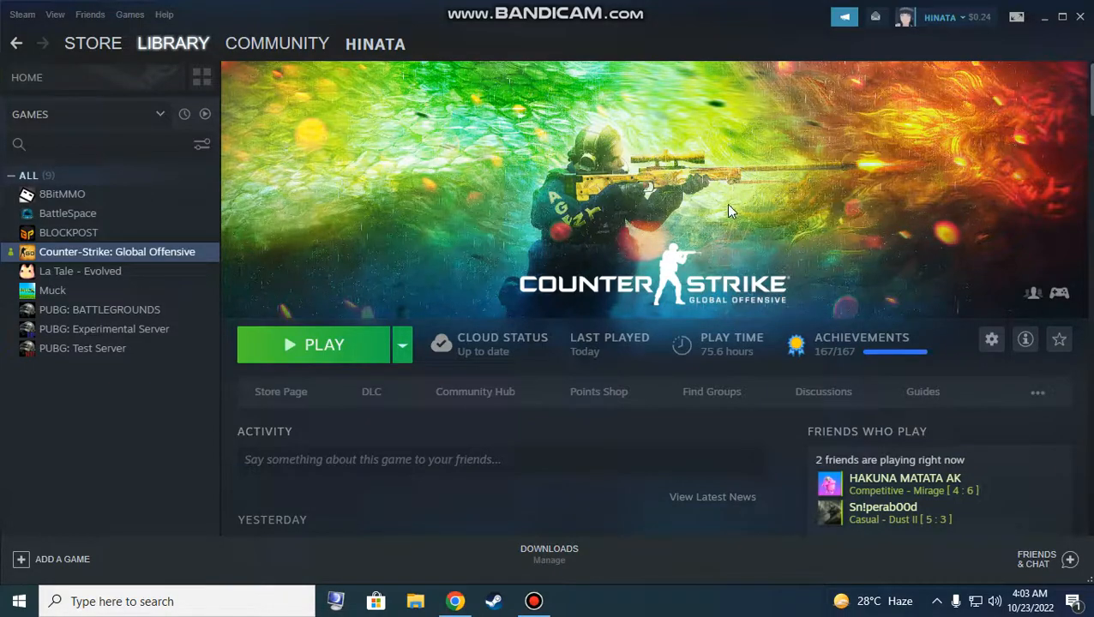
mouse_move(909, 206)
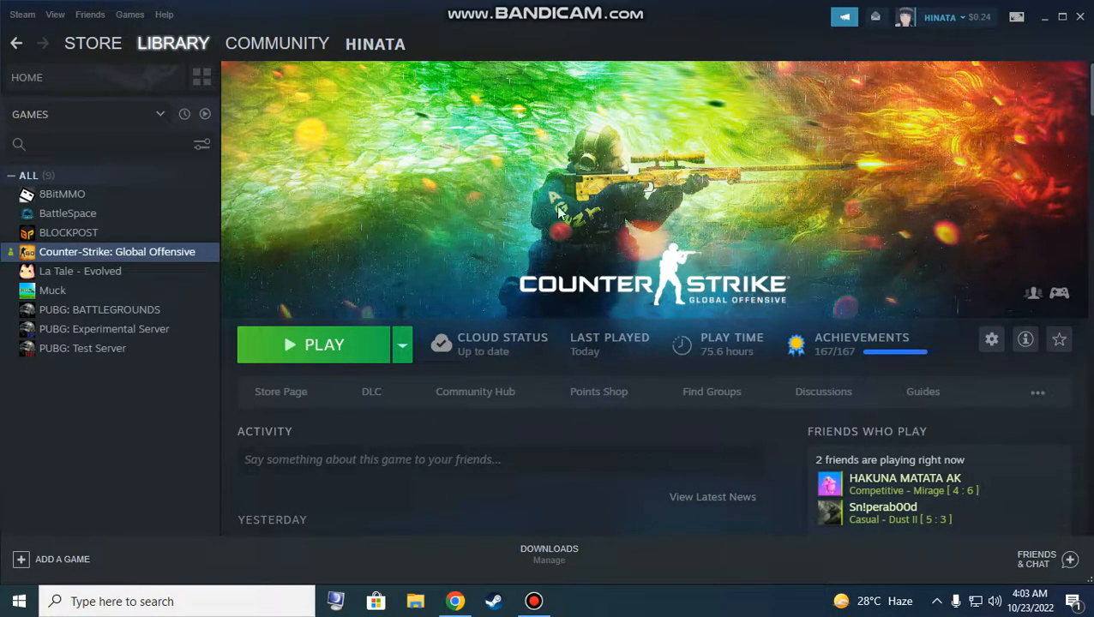
mouse_move(163, 258)
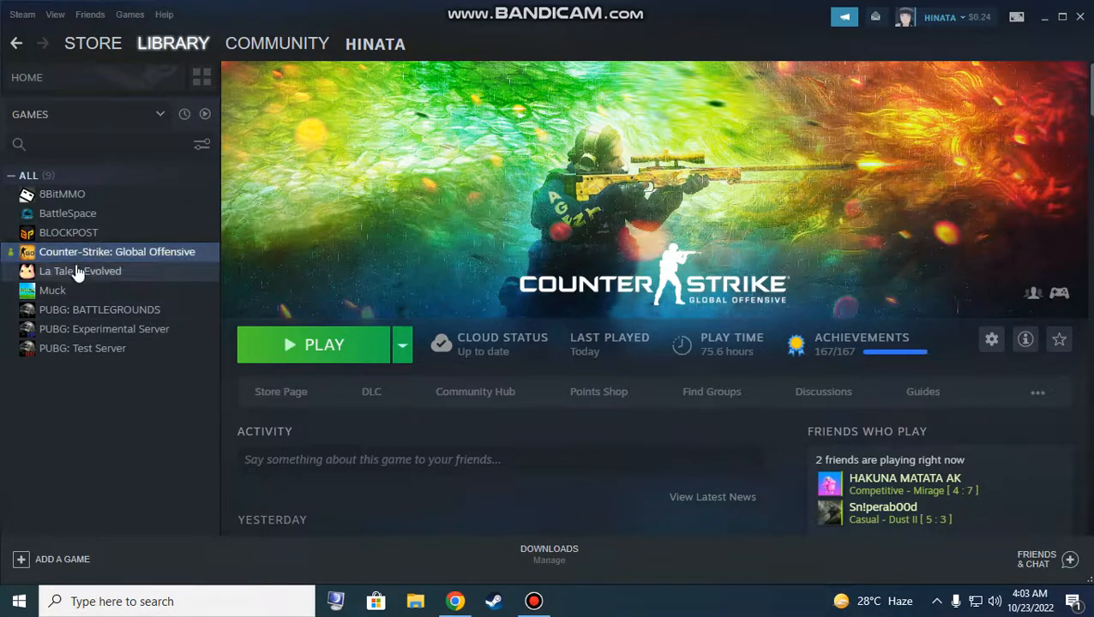
click(81, 270)
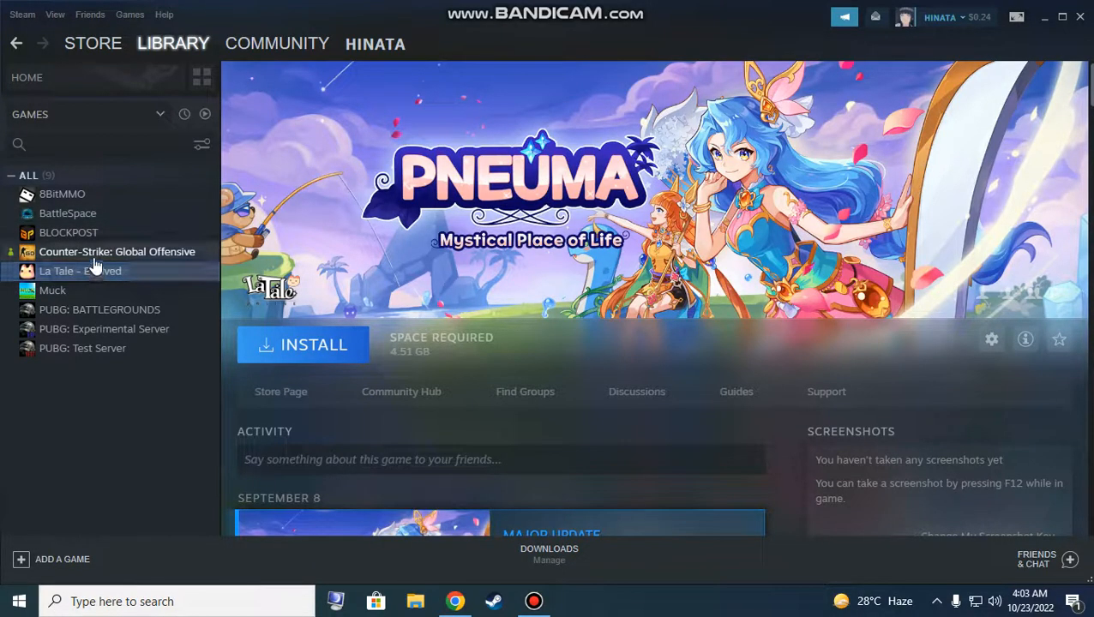
click(116, 250)
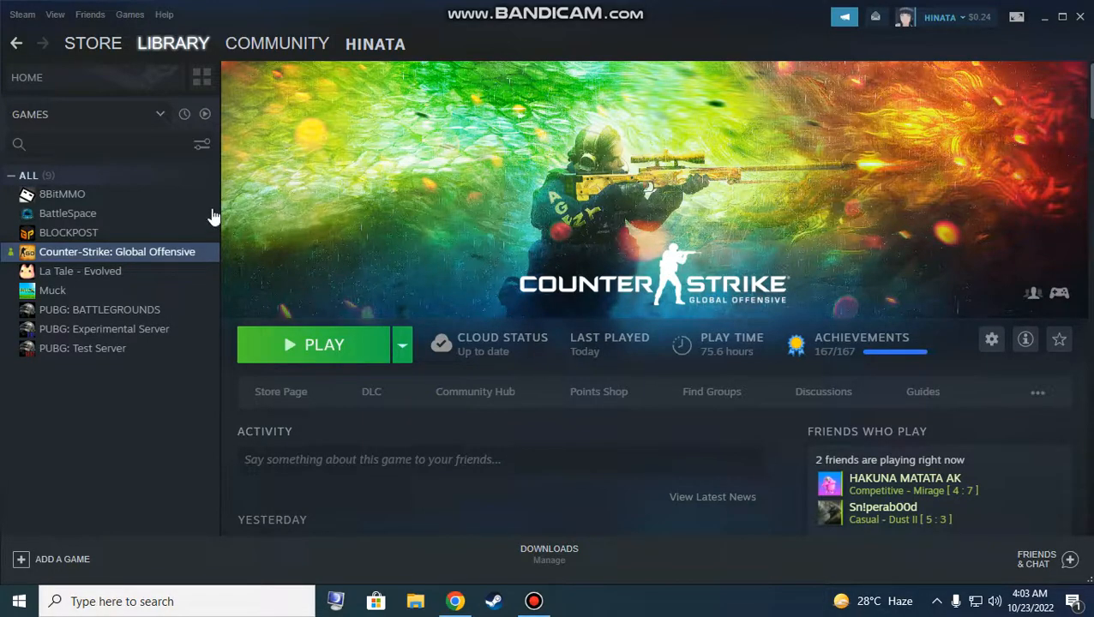
mouse_move(466, 170)
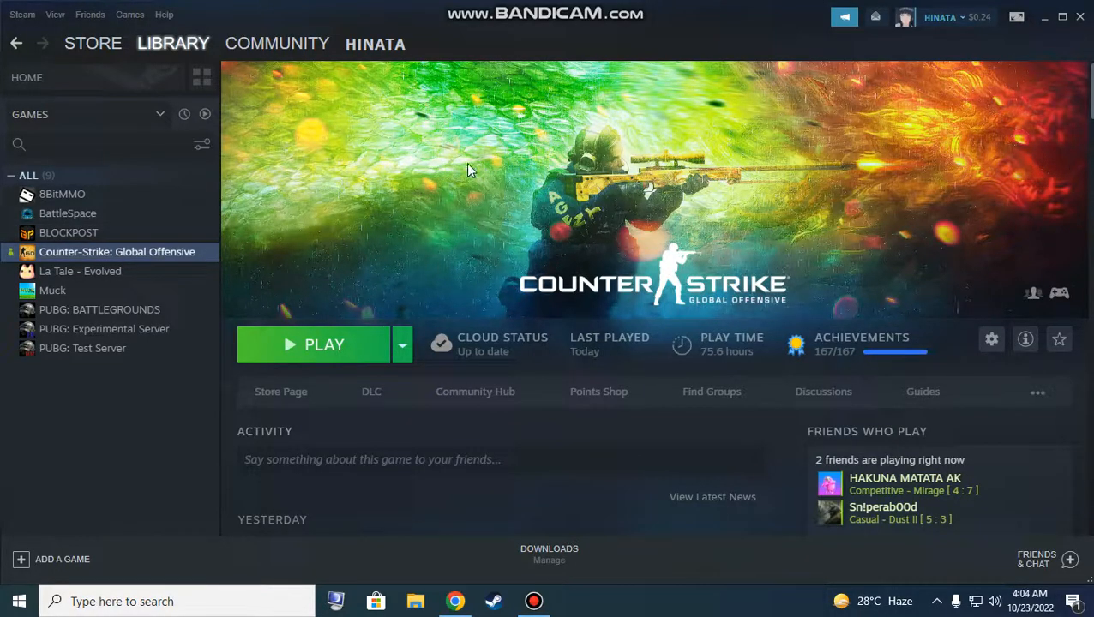
mouse_move(471, 182)
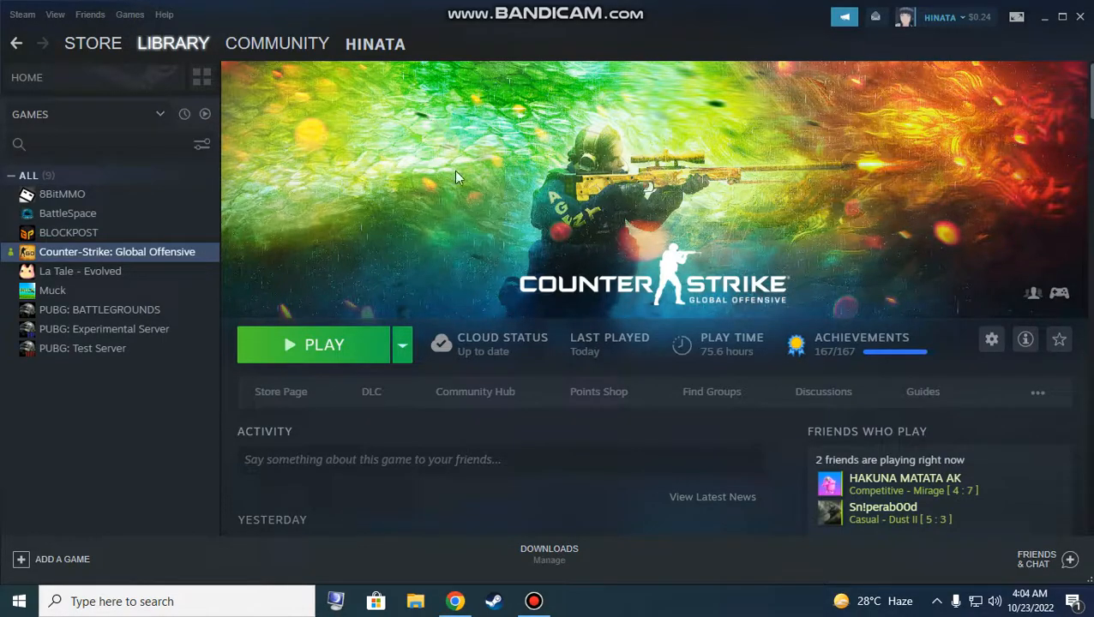
Clear the custom colorful background from the CS:GO banner, restoring the default artwork.
right_click(459, 175)
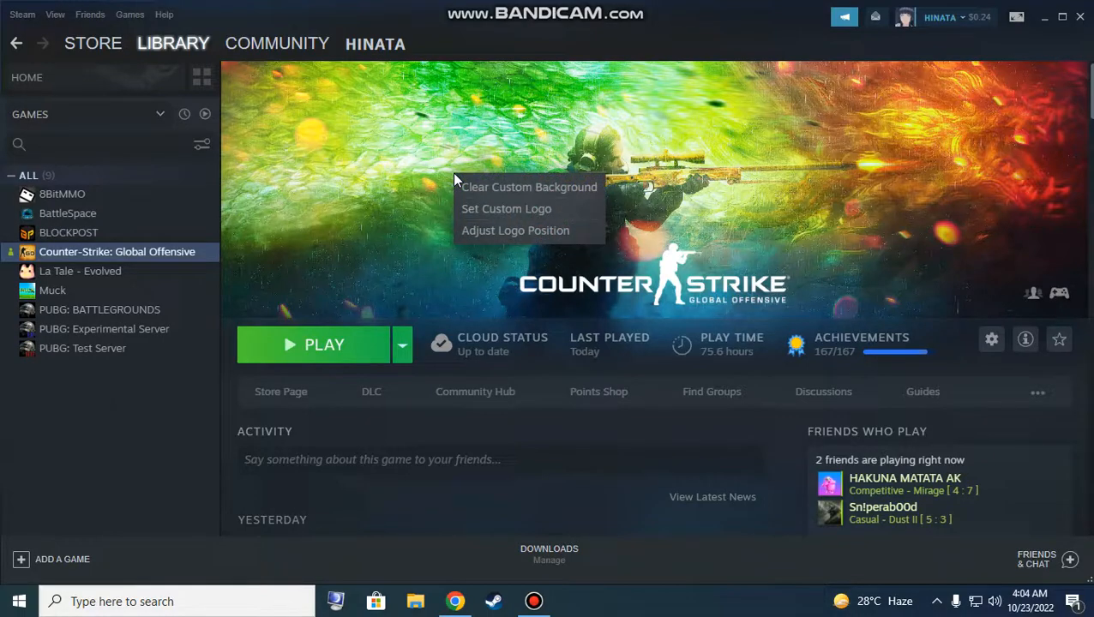
mouse_move(528, 187)
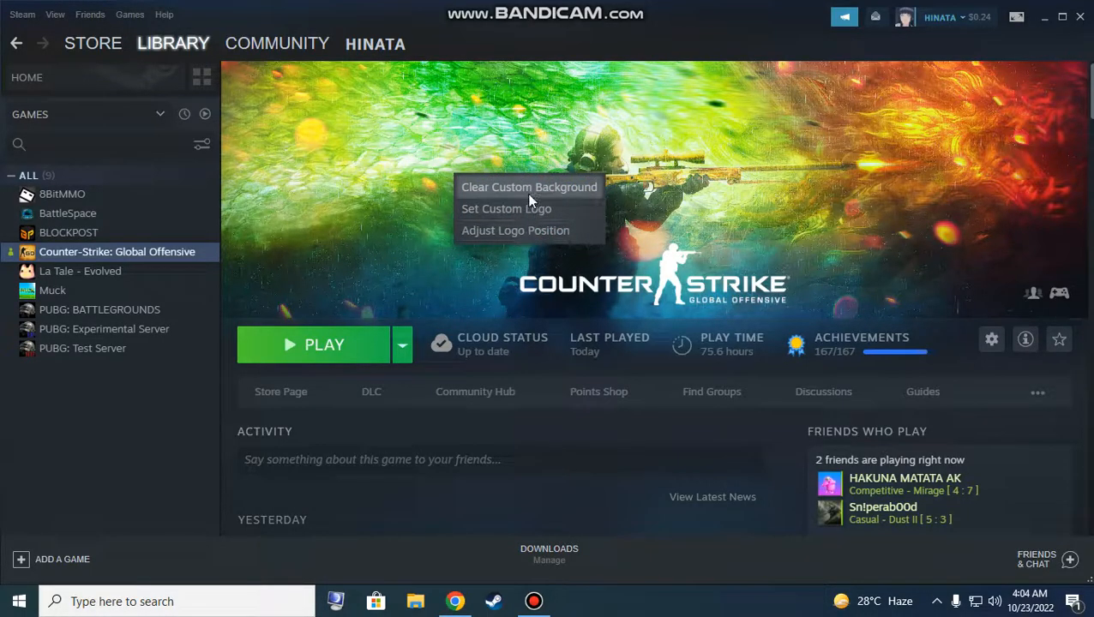
mouse_move(506, 210)
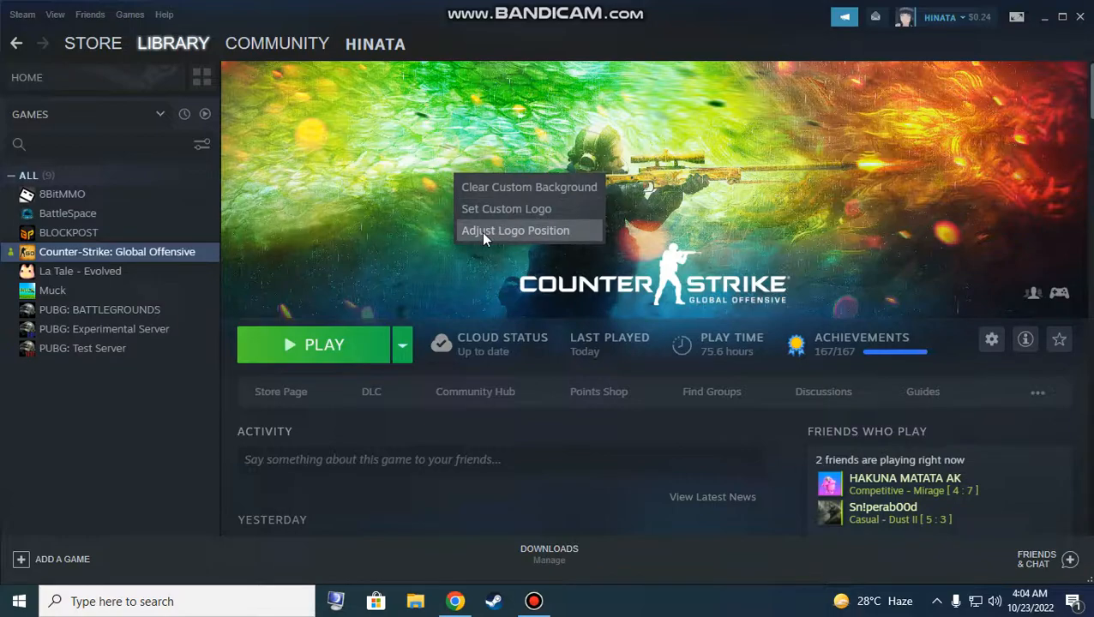
mouse_move(528, 187)
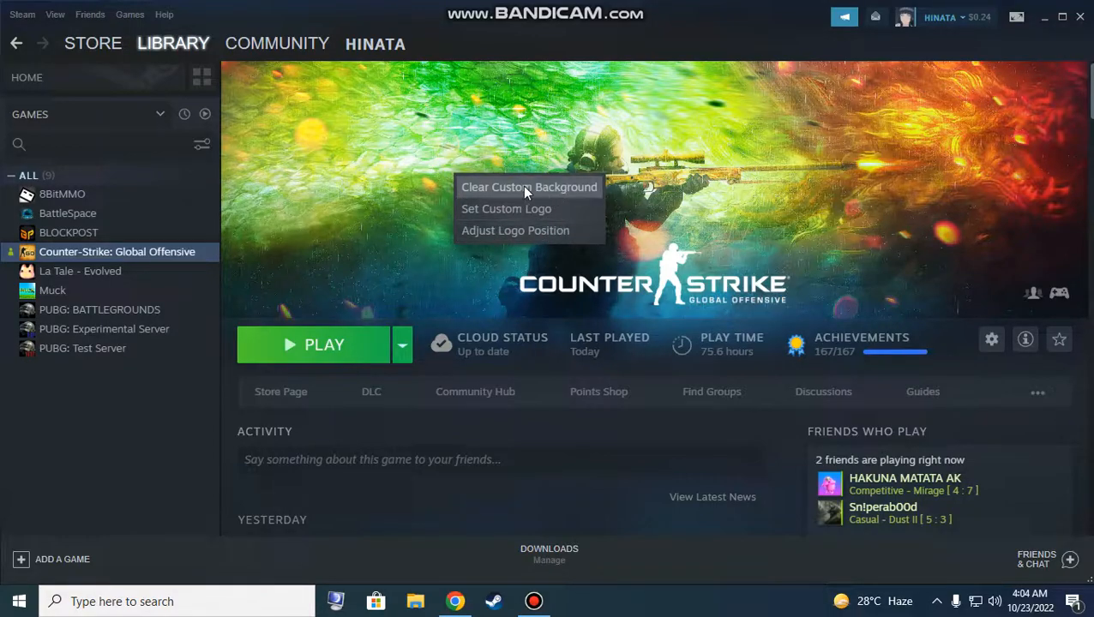
click(528, 187)
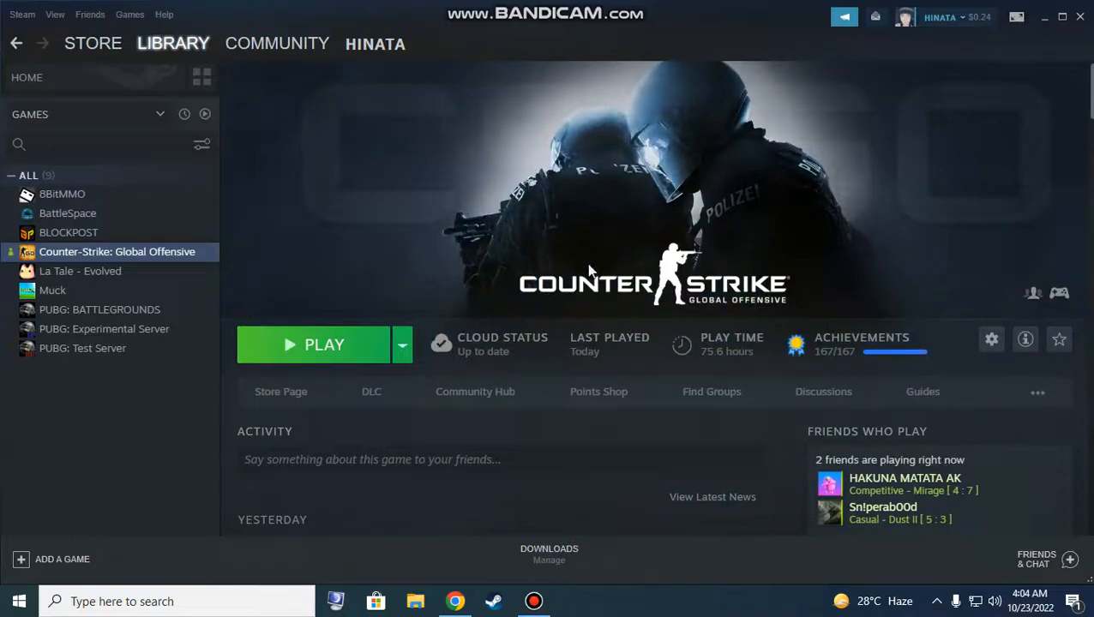
mouse_move(587, 179)
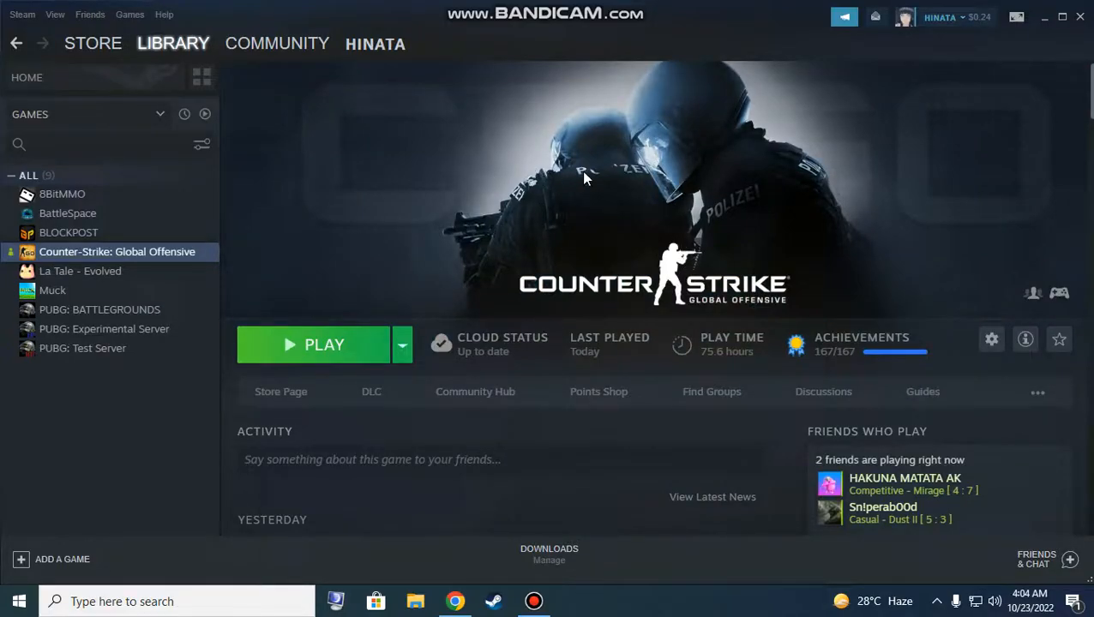
Reopen the background options menu on the CS:GO game banner.
right_click(586, 175)
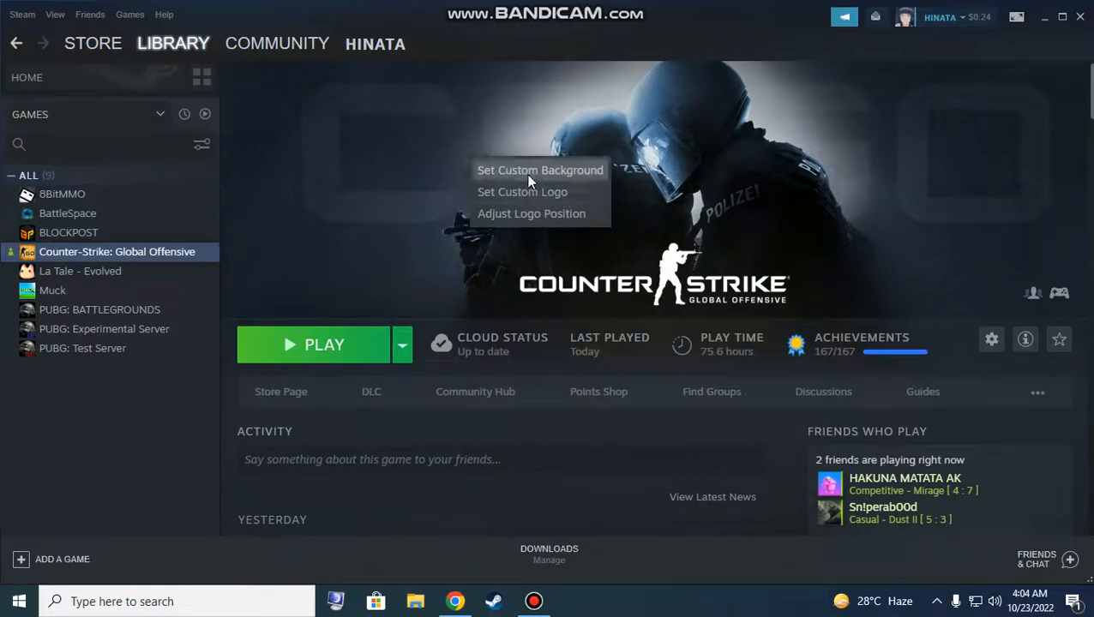
mouse_move(494, 177)
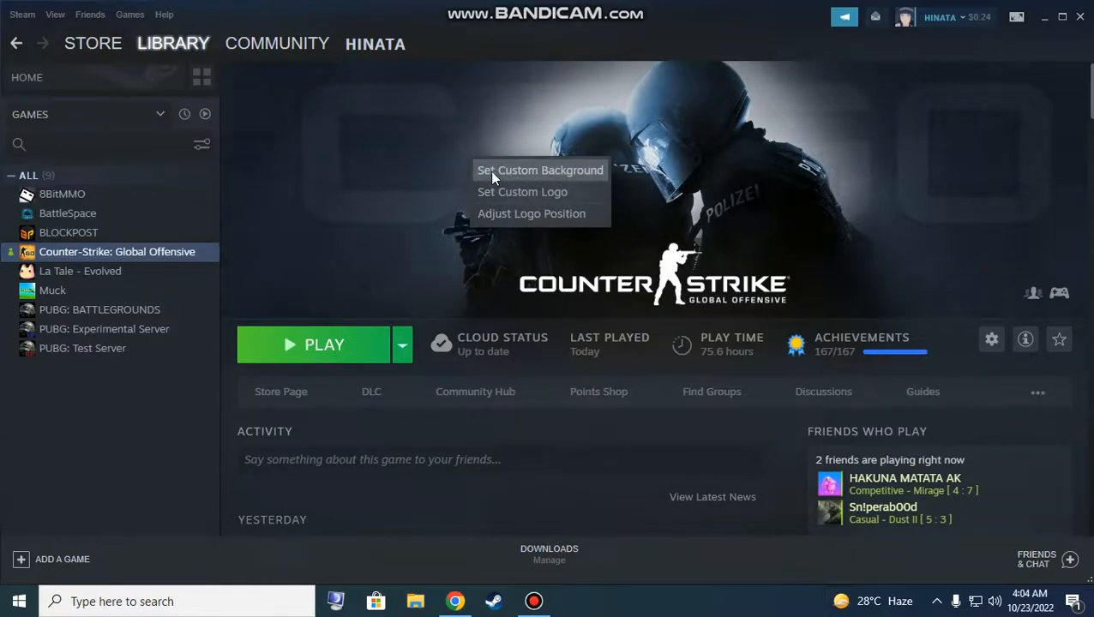
mouse_move(525, 175)
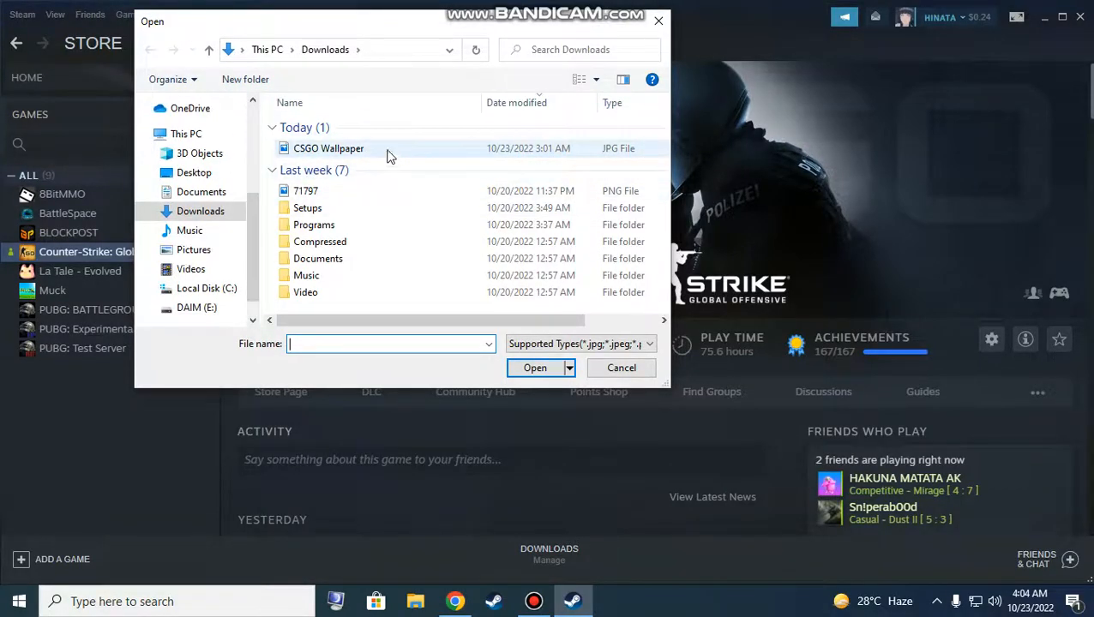
mouse_move(342, 154)
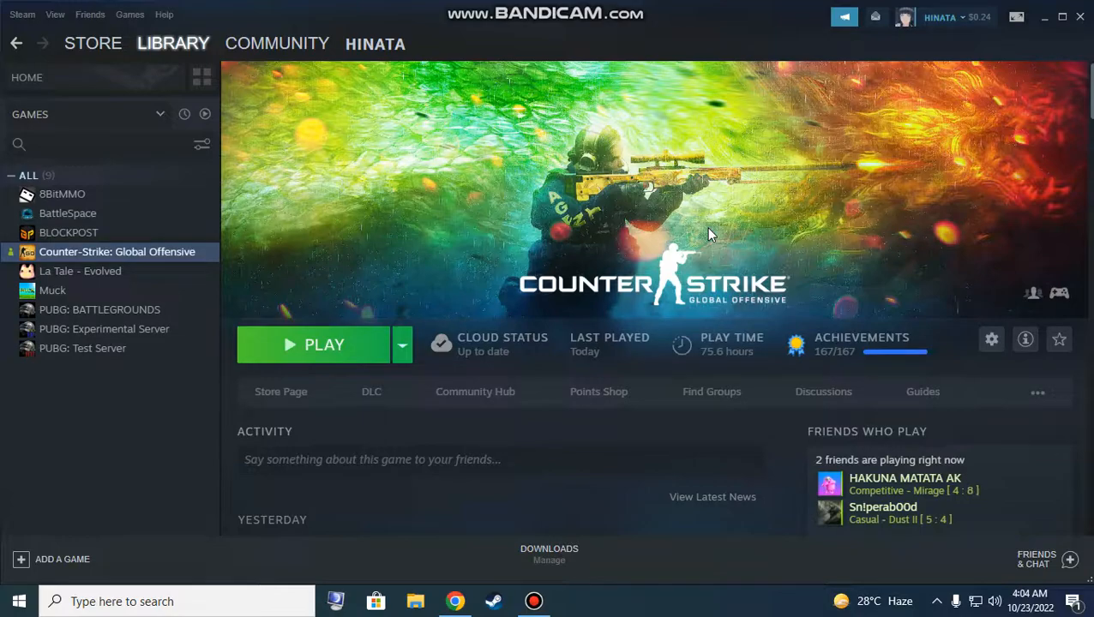
mouse_move(727, 213)
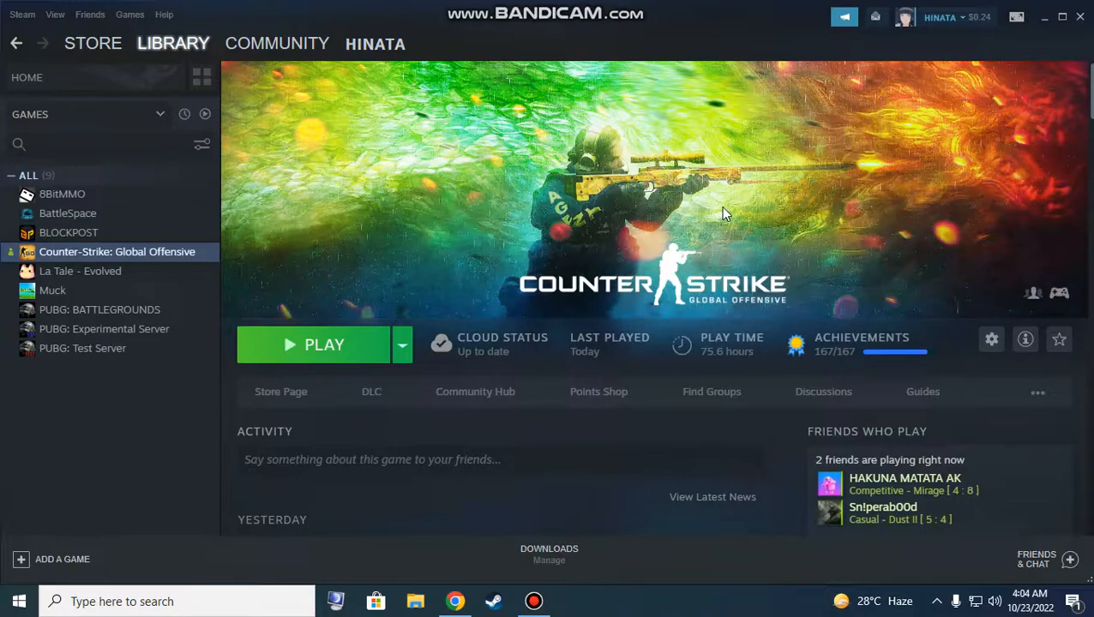